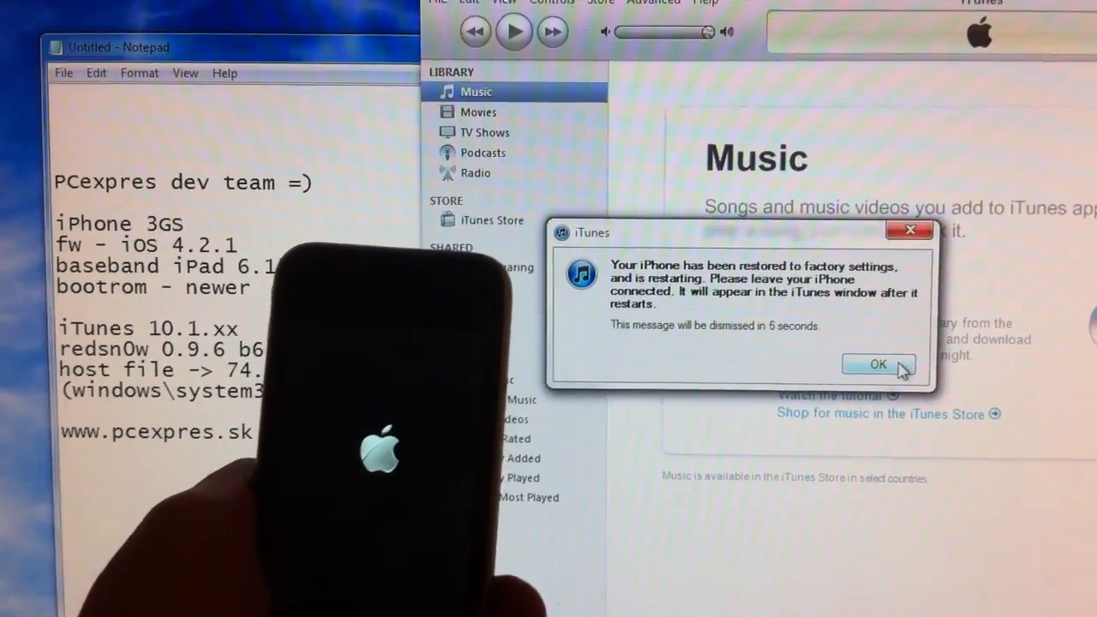
Acknowledge the iTunes message that the iPhone was restored to factory settings and is restarting
left_click(878, 364)
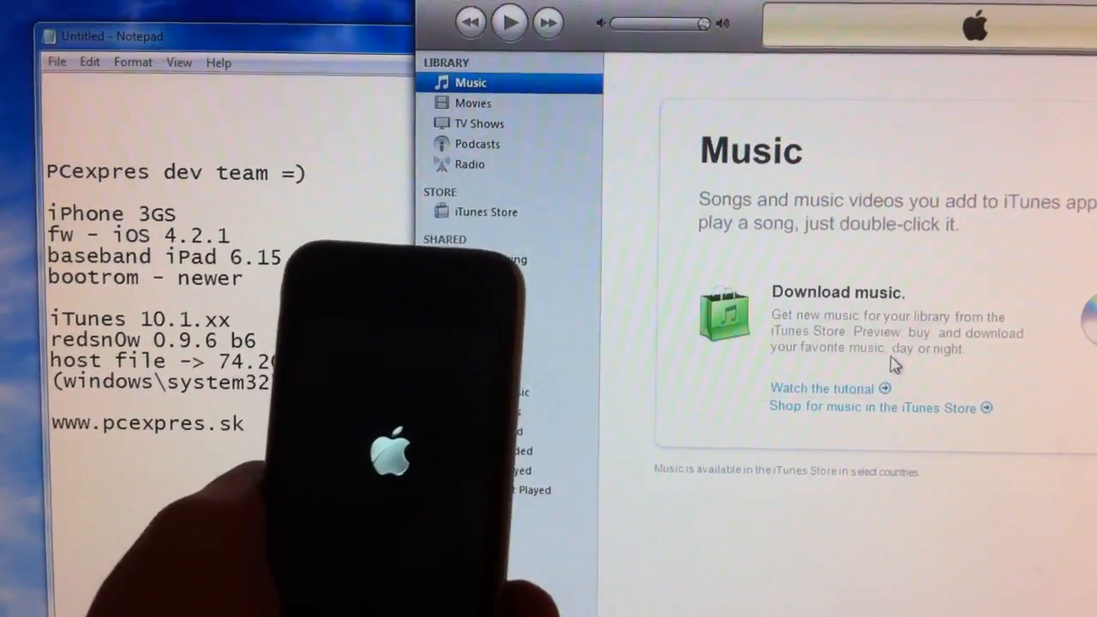